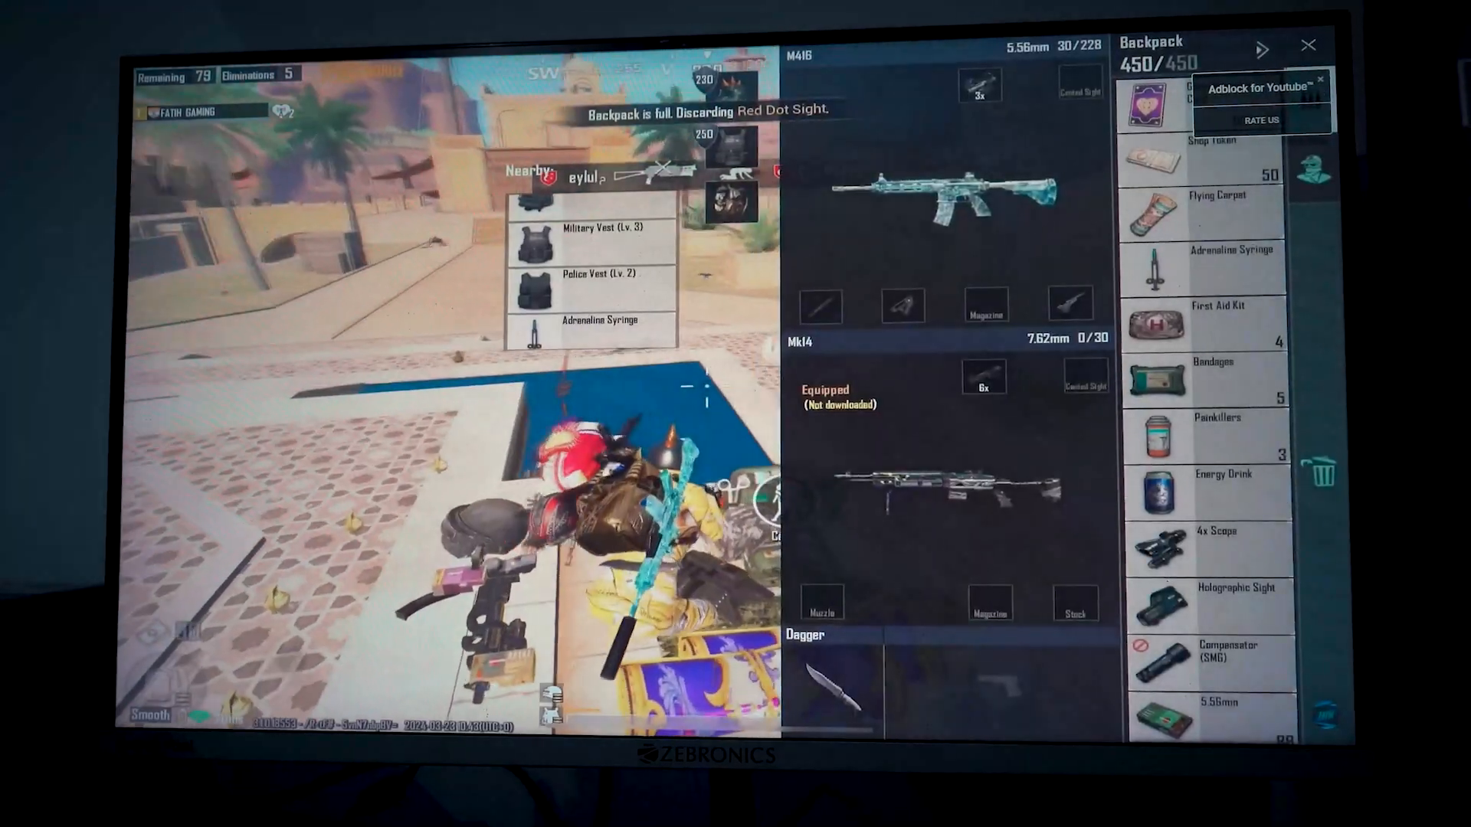
Step: Close the backpack via its top-right X to return to the match beside the downed enemy's loot crate
{"action": "left_click", "coordinate": [1307, 45]}
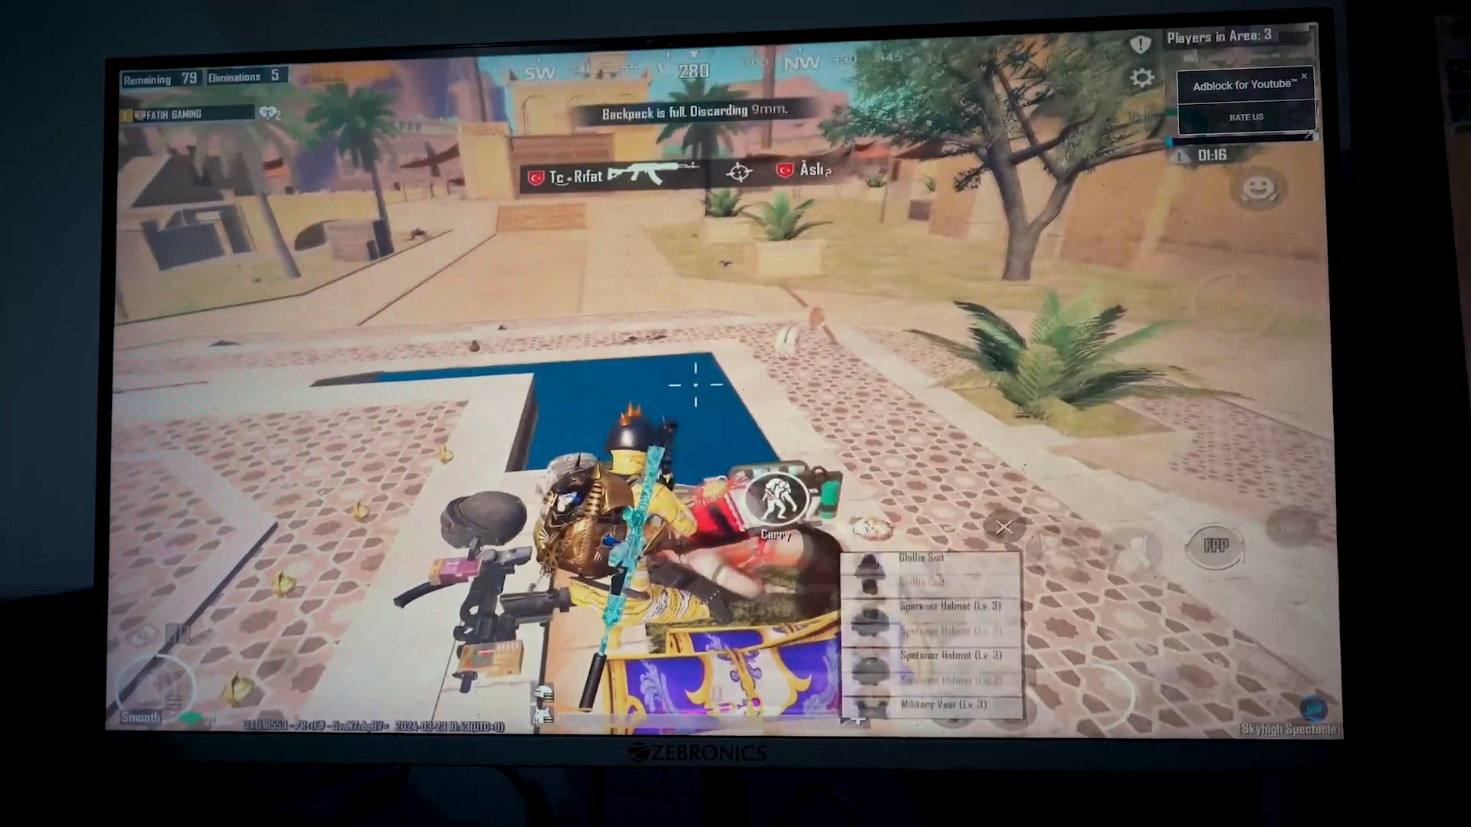